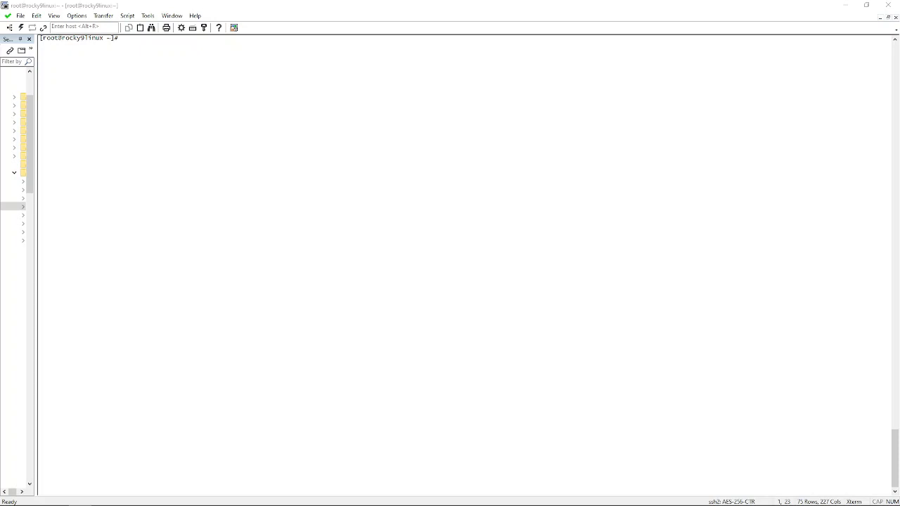
# Step: Check snmpd status, then install net-snmp-devel with dnf
pyautogui.write('systemctl status snmpd')
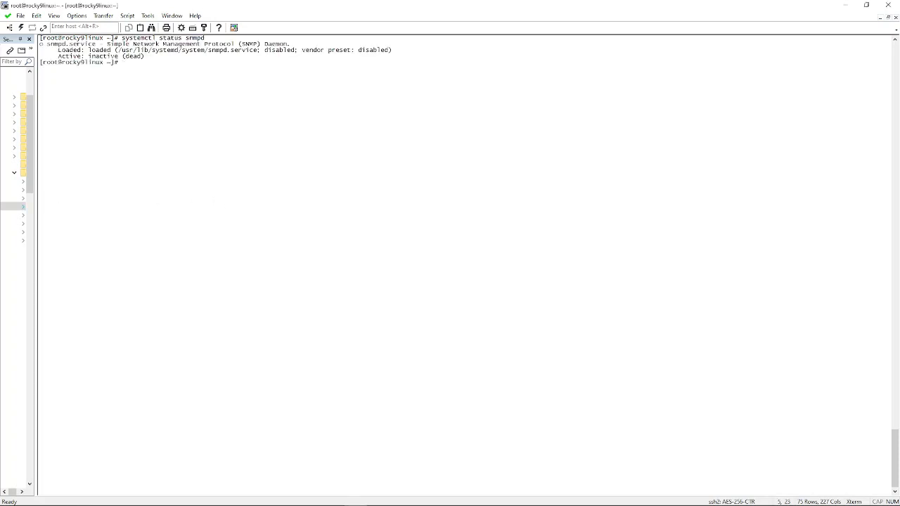
pyautogui.moveTo(242, 17)
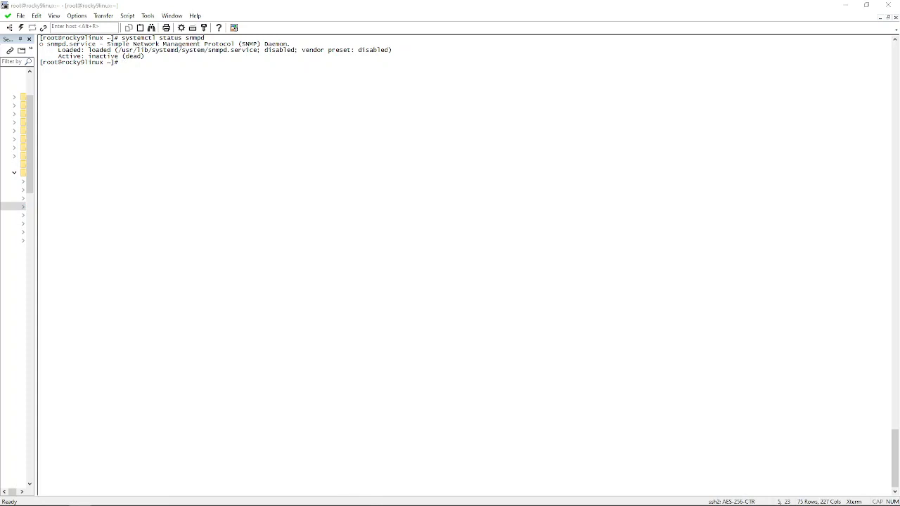
pyautogui.write('dnf install net-snmp-devel')
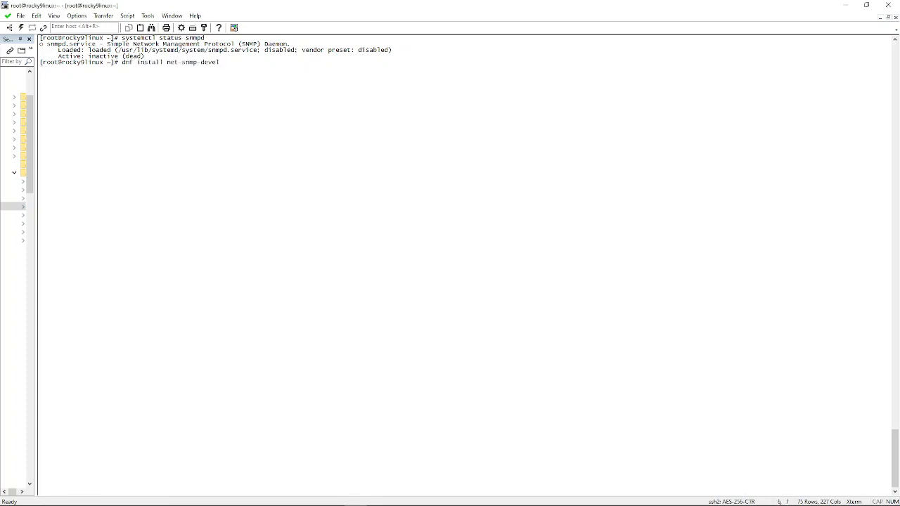
pyautogui.press('Return')
pyautogui.write('y')
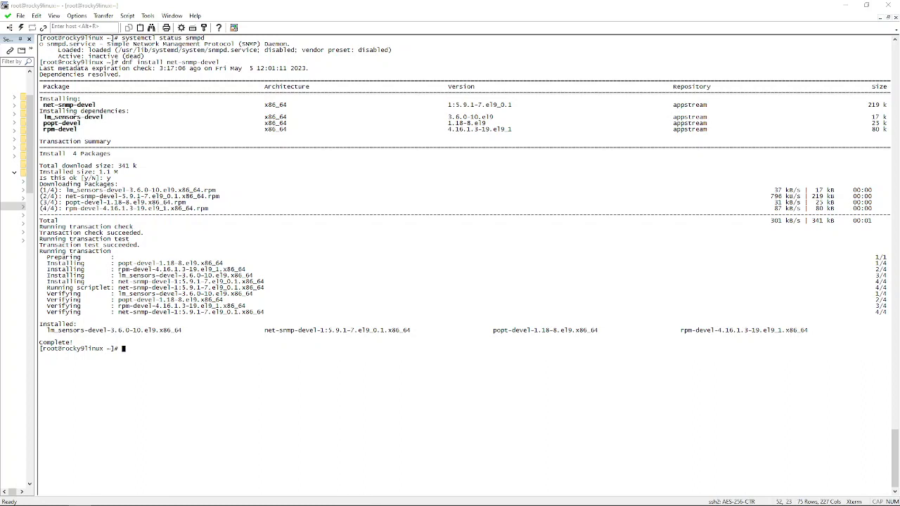
# Step: Install help2man from the crb repository, confirming with y
pyautogui.write('dnf --enablerepo=crb install help2man')
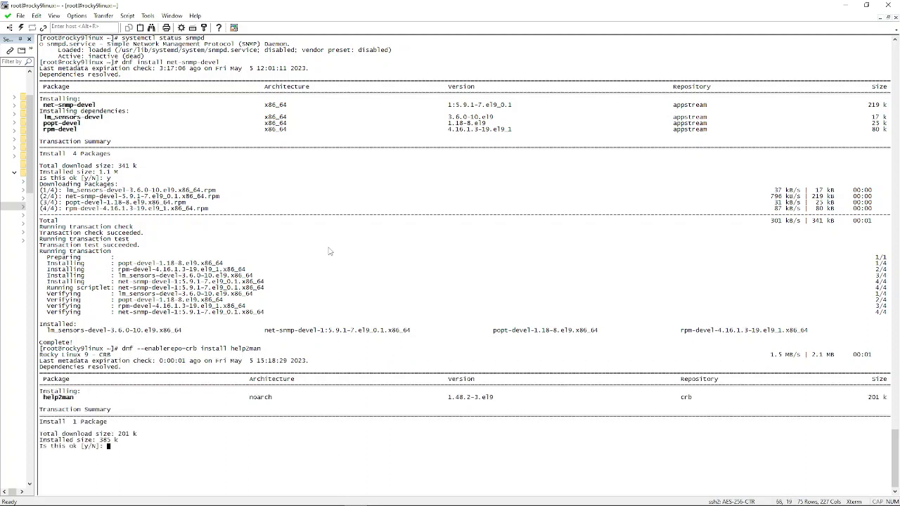
pyautogui.write('y')
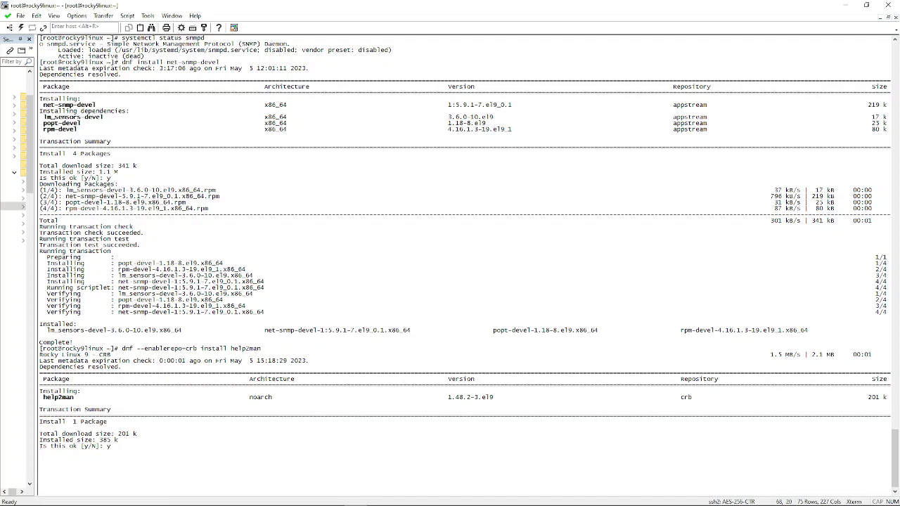
pyautogui.scroll(-3)
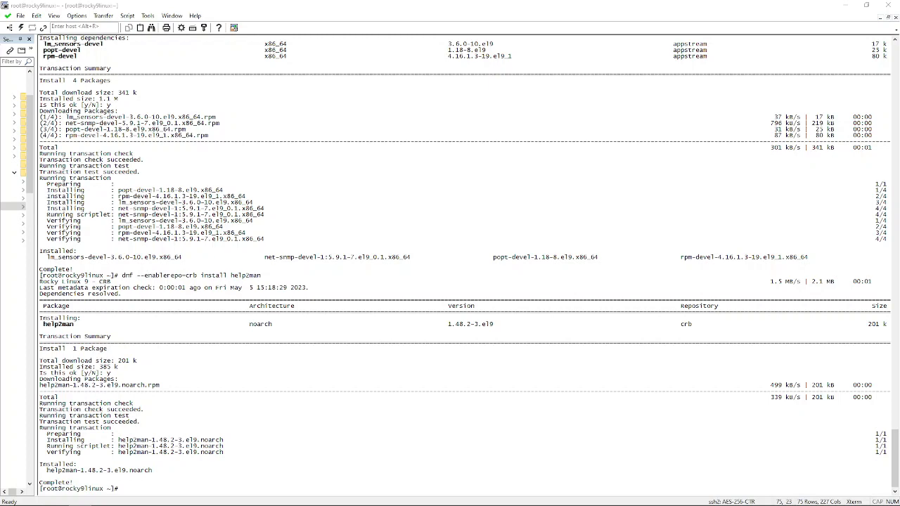
pyautogui.moveTo(475, 326)
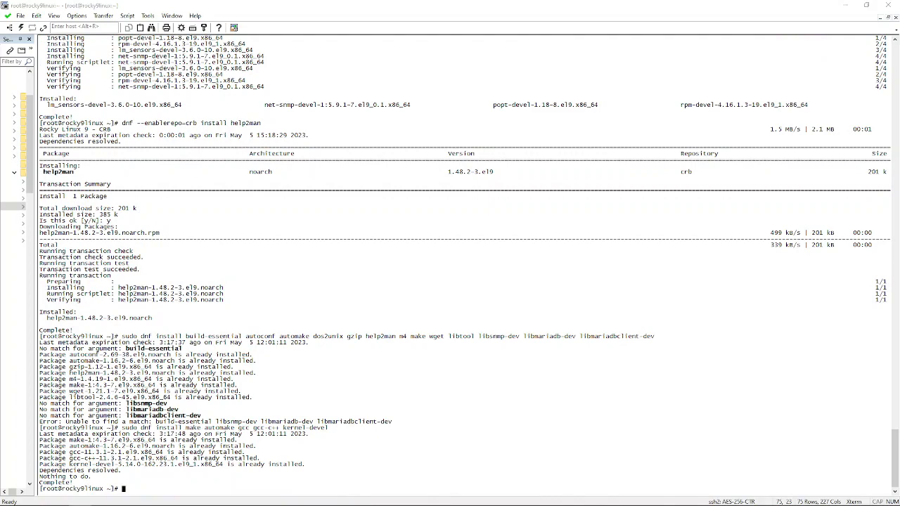
# Step: Install mariadb-devel from crb and extract cacti-spine-latest.tar.gz
pyautogui.write('dnf --enablerepo=crb install mariadb-devel')
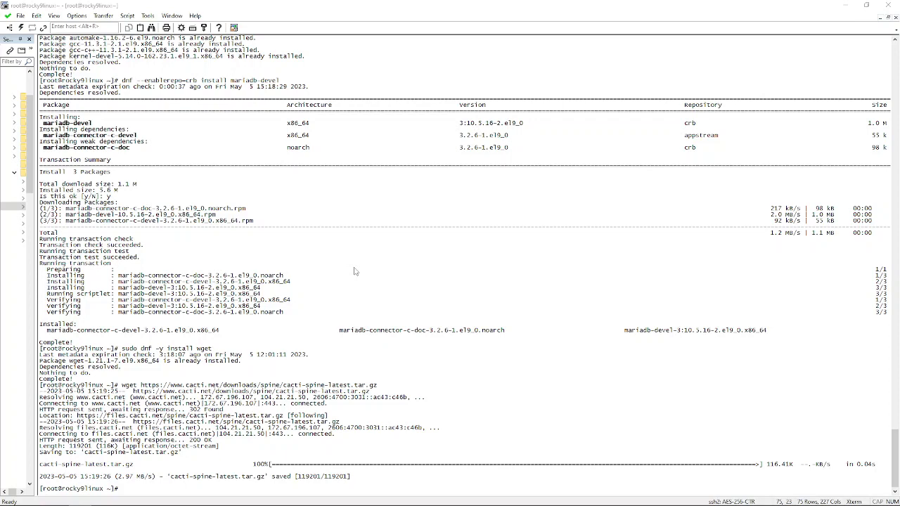
pyautogui.write('tar zxvf cacti-spine-latest.tar.gz')
pyautogui.write('cd cacti-spine-*/')
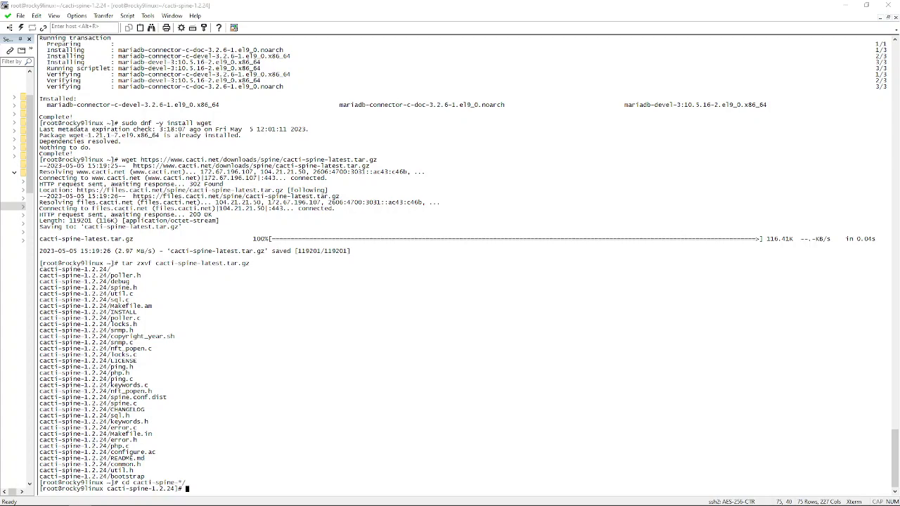
# Step: Run sudo ./bootstrap and ./configure in the spine source folder
pyautogui.write('./configure')
pyautogui.write('ll')
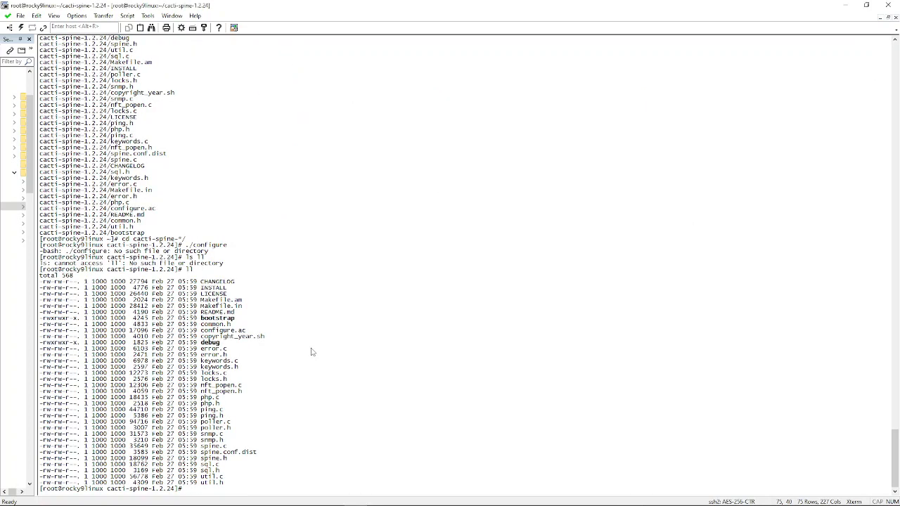
pyautogui.write('sudo ./bootstrap')
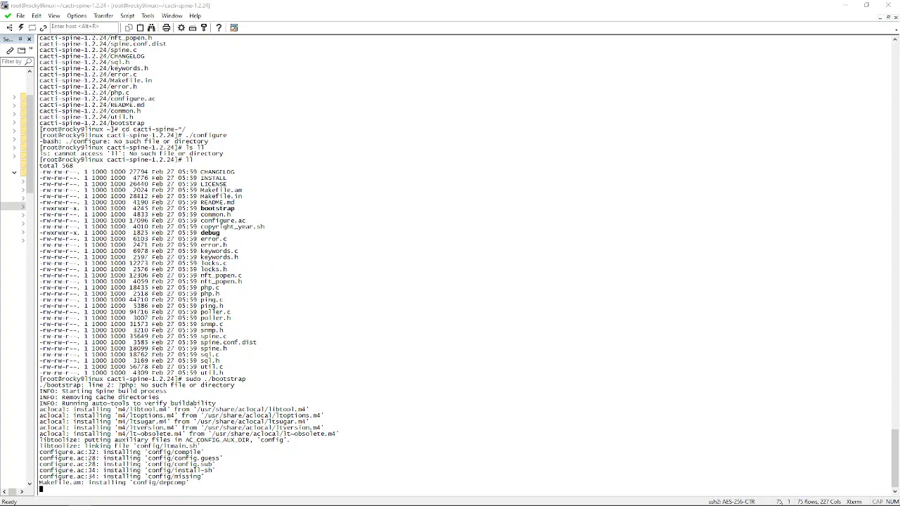
pyautogui.moveTo(312, 328)
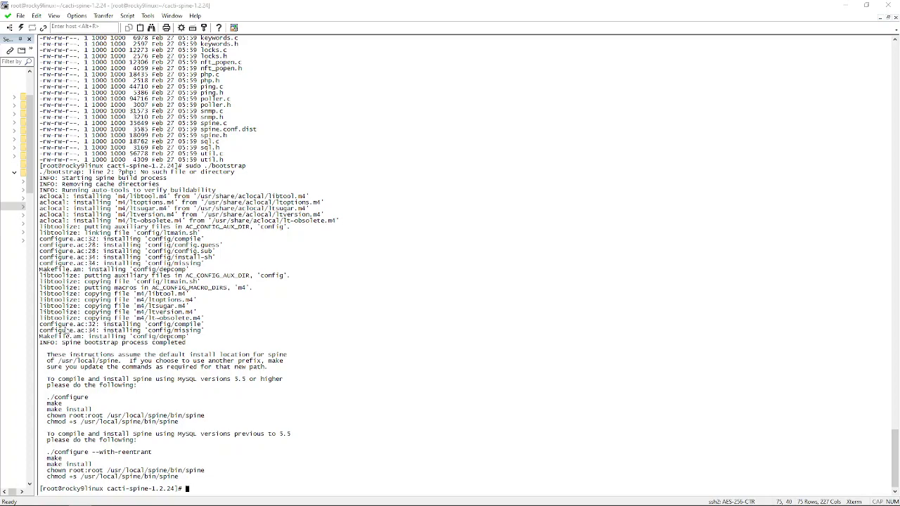
pyautogui.moveTo(339, 398)
pyautogui.write('./configure')
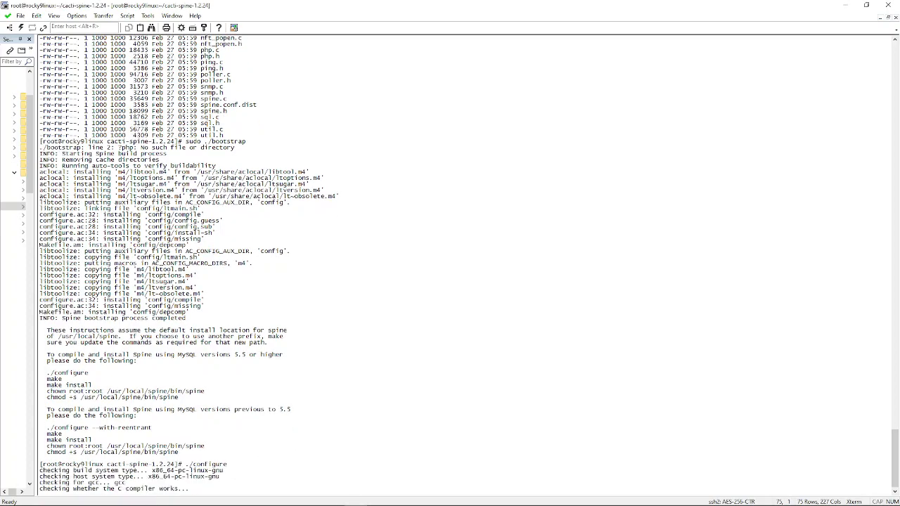
# Step: Review the finished configure output and compile spine with make
pyautogui.scroll(-3)
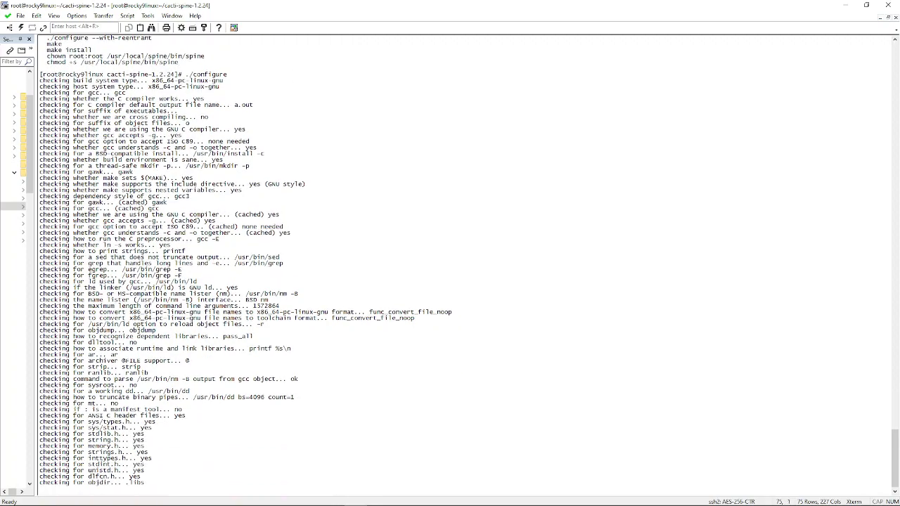
pyautogui.scroll(-3)
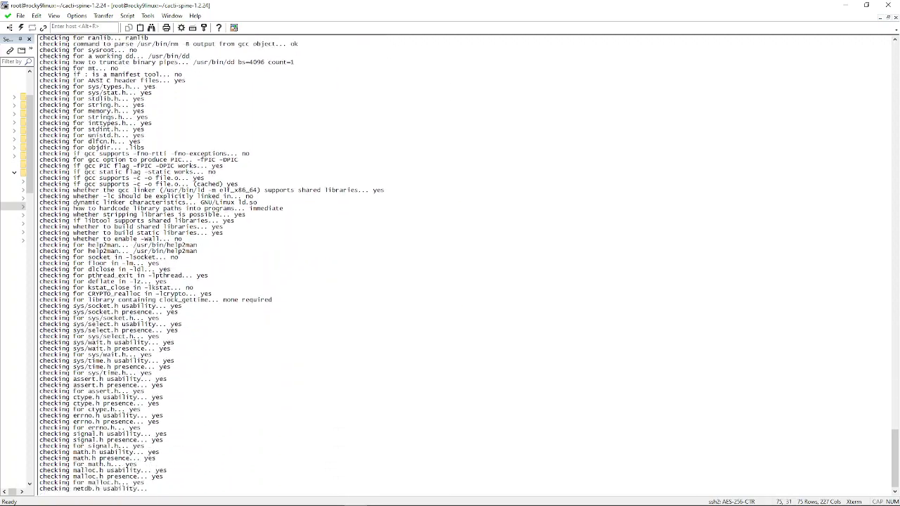
pyautogui.scroll(-3)
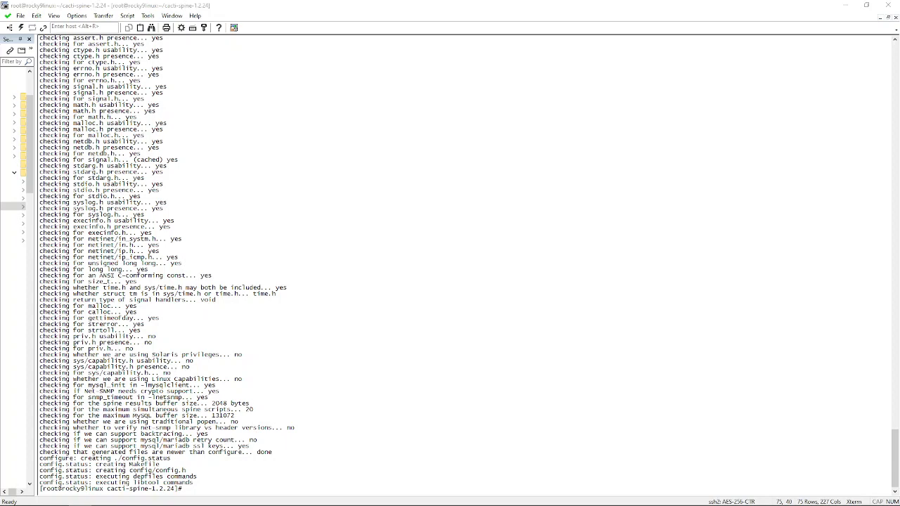
pyautogui.write('make')
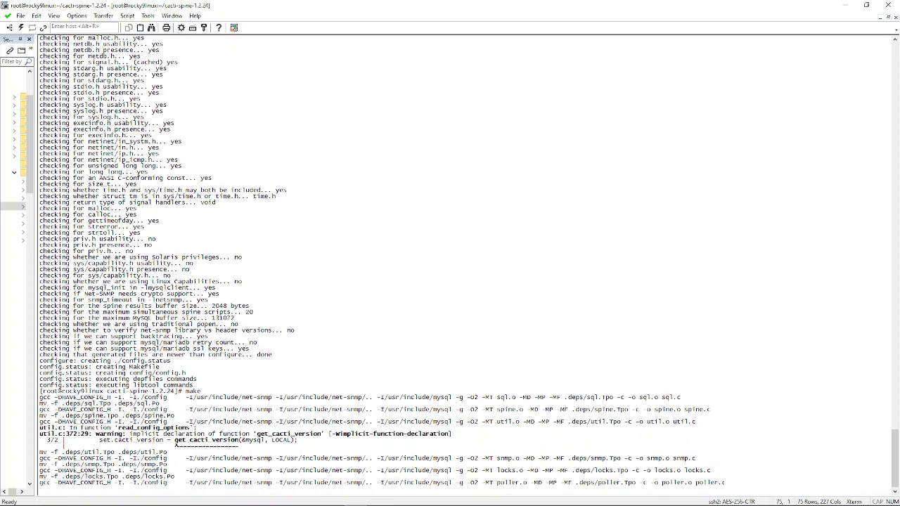
pyautogui.scroll(-3)
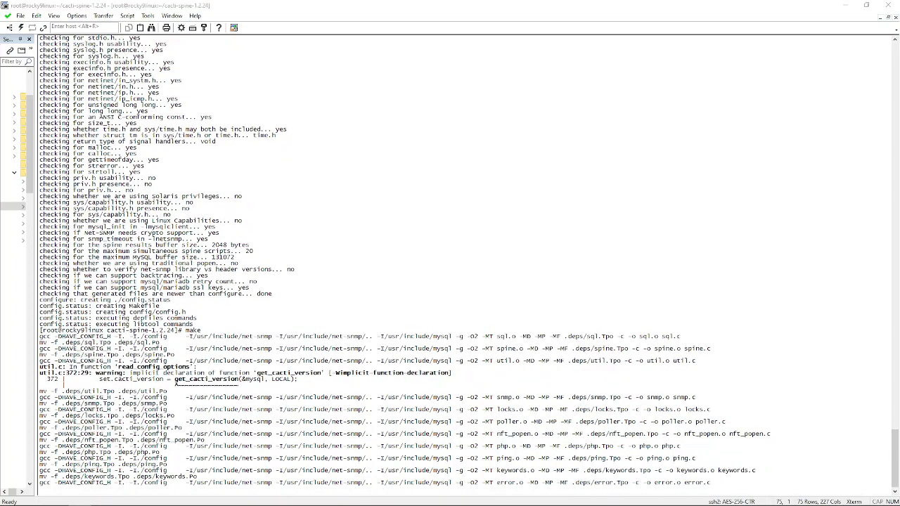
pyautogui.scroll(-3)
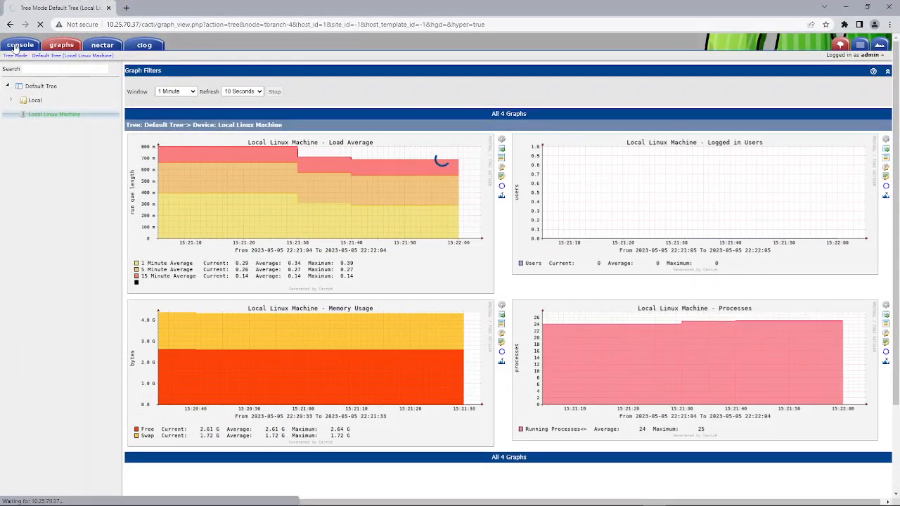
# Step: Set the Cacti poller type to spine in Settings > Poller
pyautogui.click(21, 48)
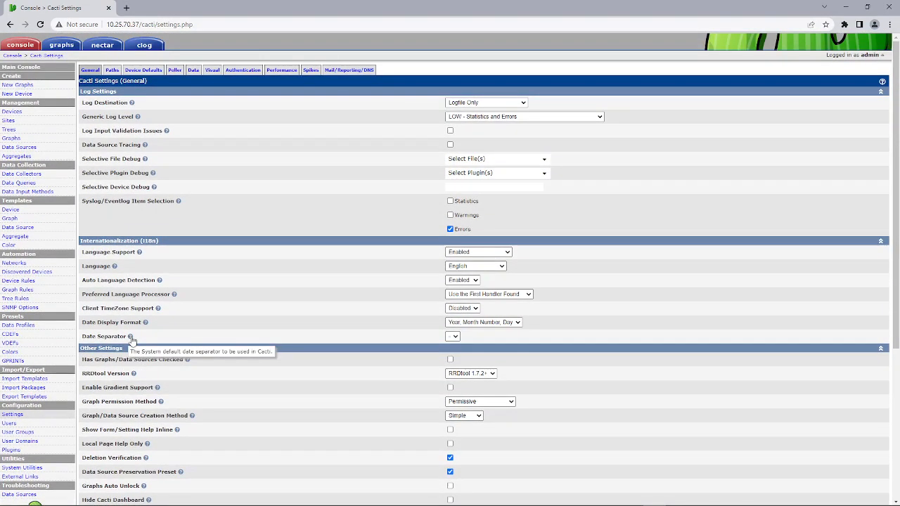
pyautogui.click(175, 71)
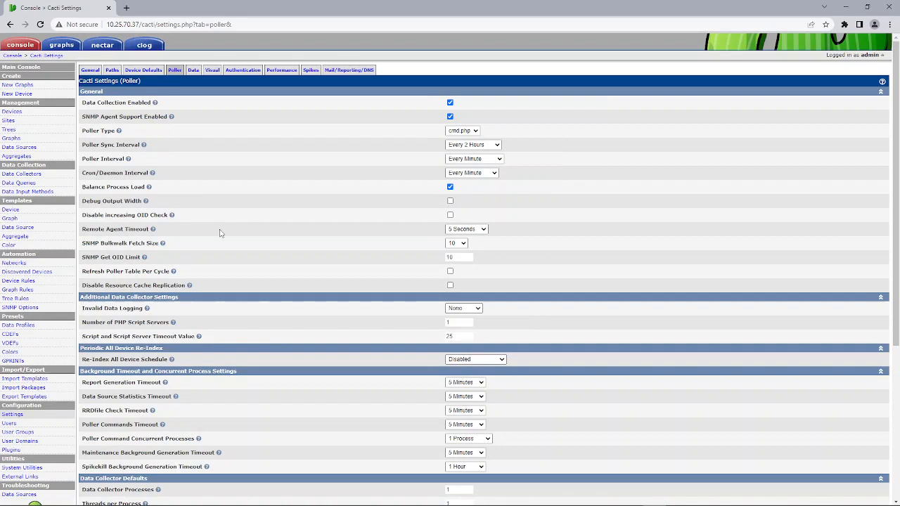
pyautogui.click(461, 129)
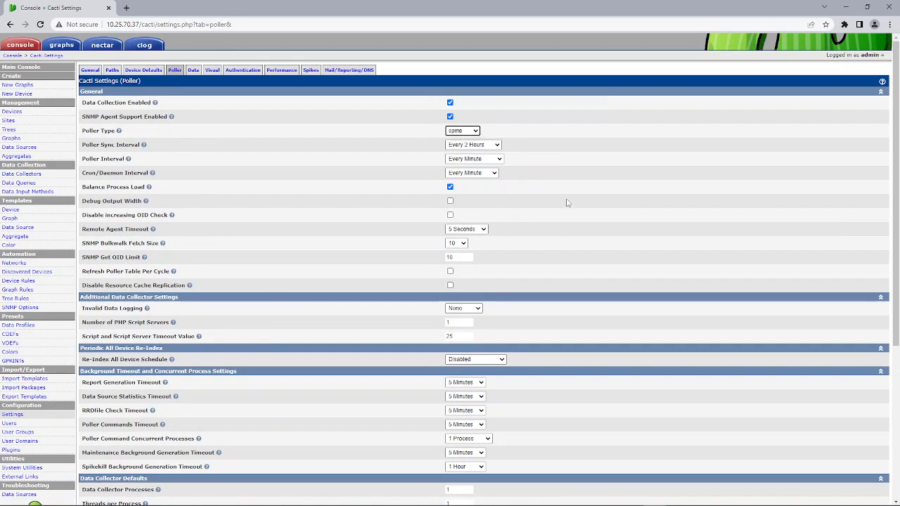
pyautogui.scroll(-3)
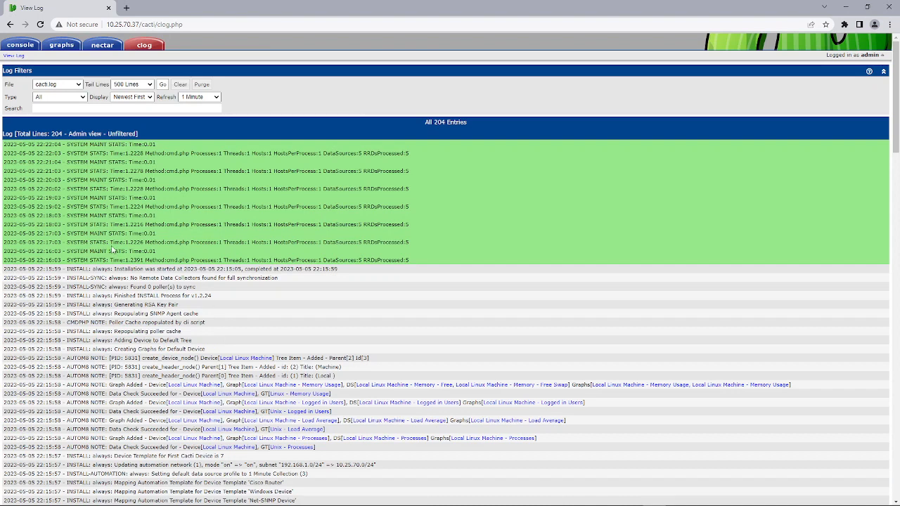
pyautogui.click(200, 97)
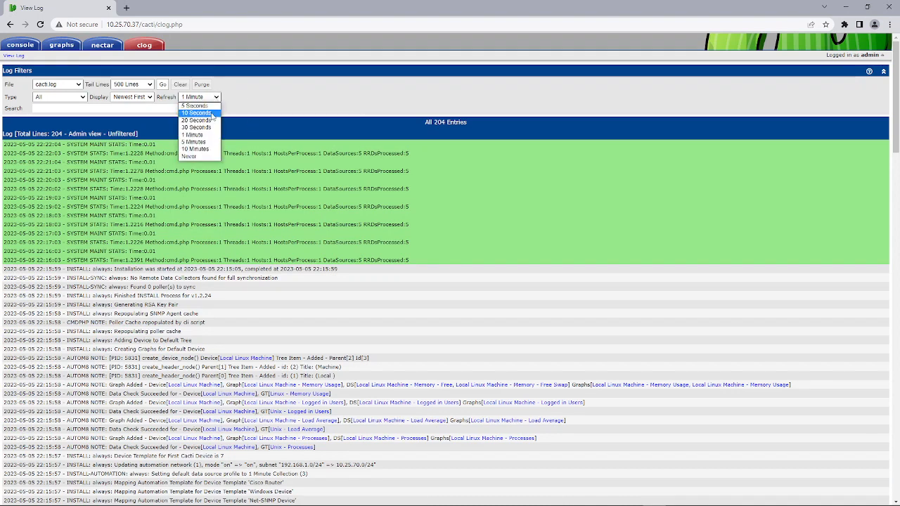
pyautogui.click(195, 113)
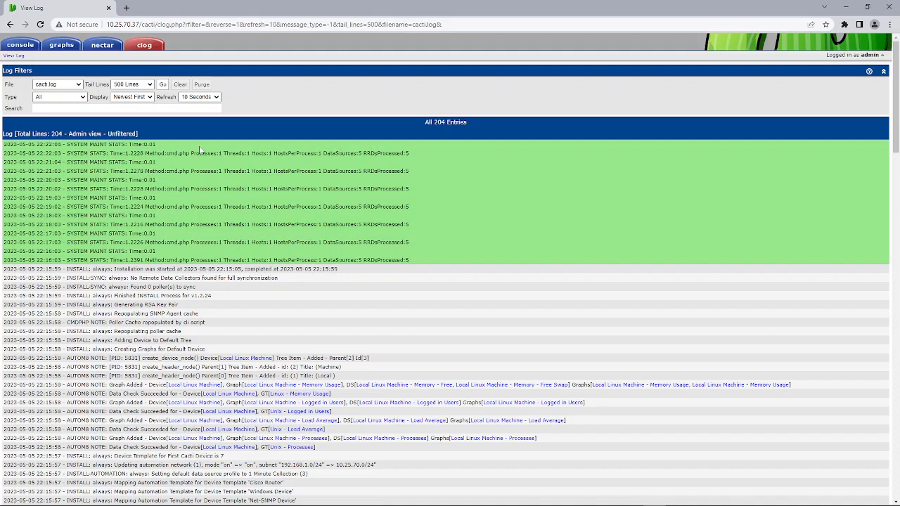
pyautogui.moveTo(213, 345)
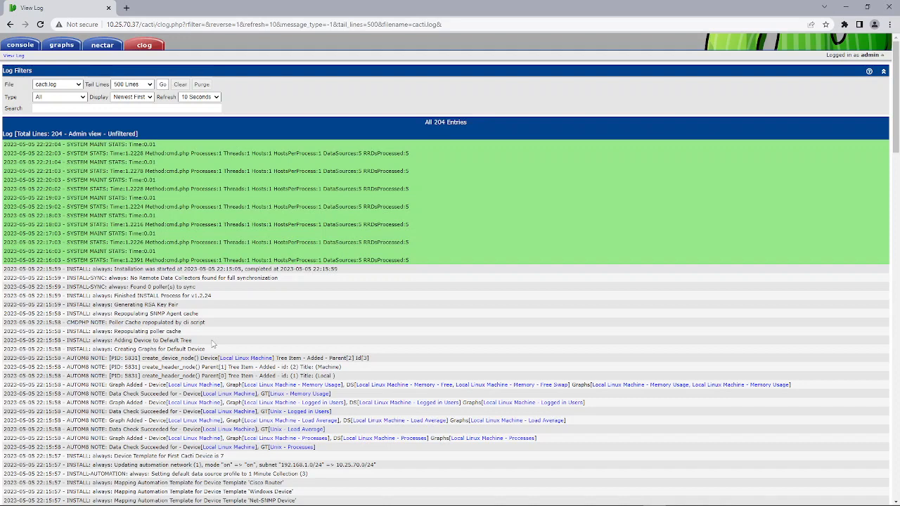
pyautogui.moveTo(225, 343)
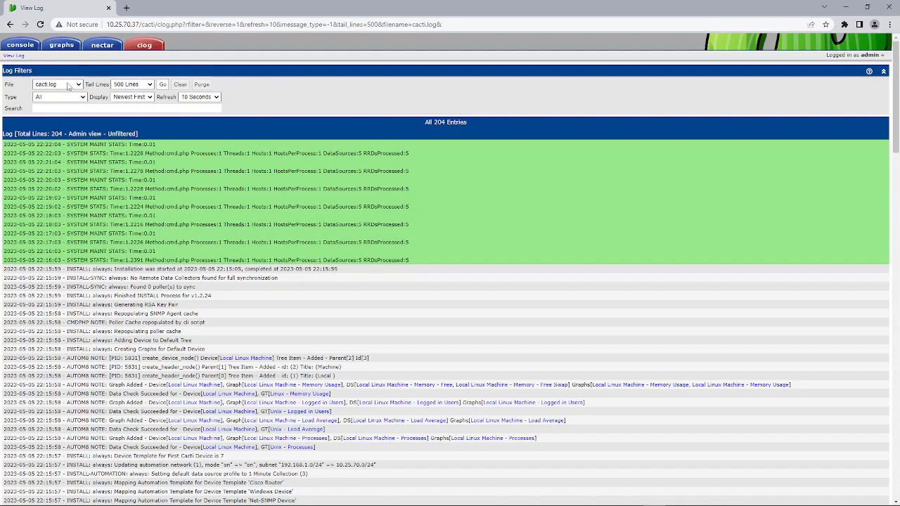
pyautogui.moveTo(17, 40)
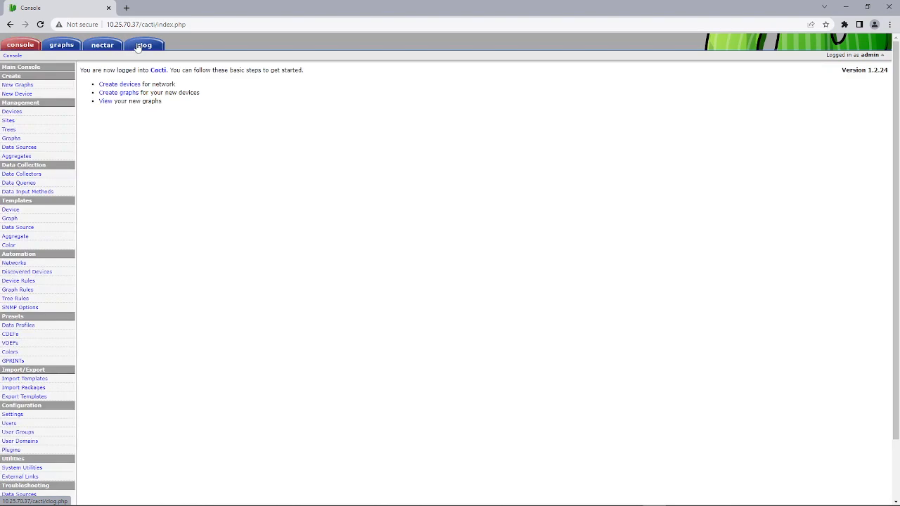
pyautogui.click(143, 43)
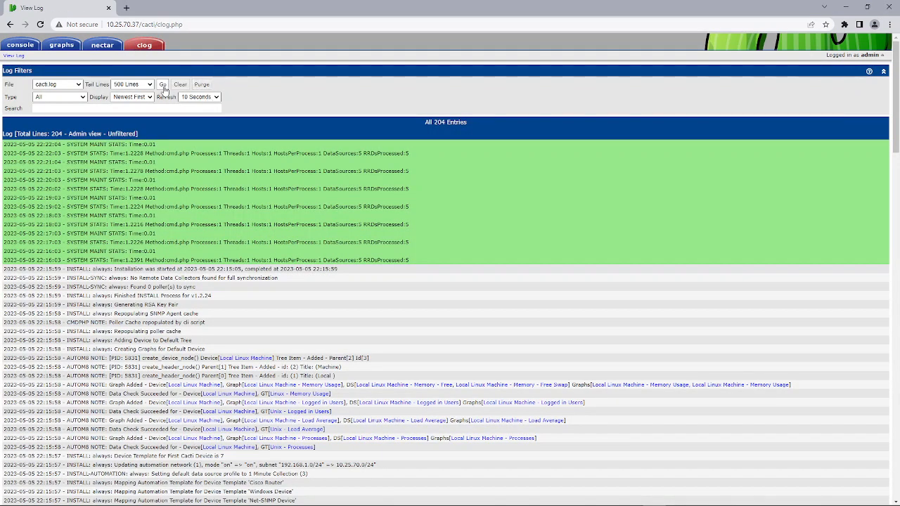
pyautogui.click(163, 85)
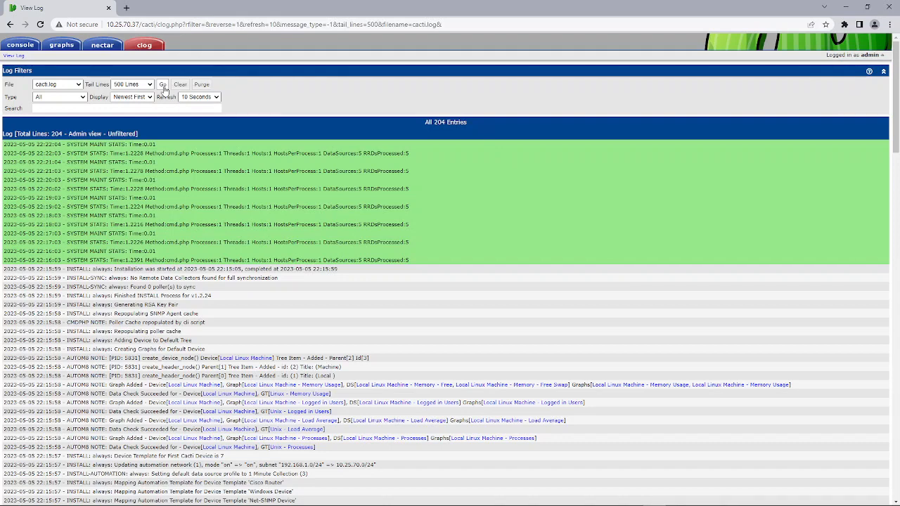
pyautogui.click(64, 44)
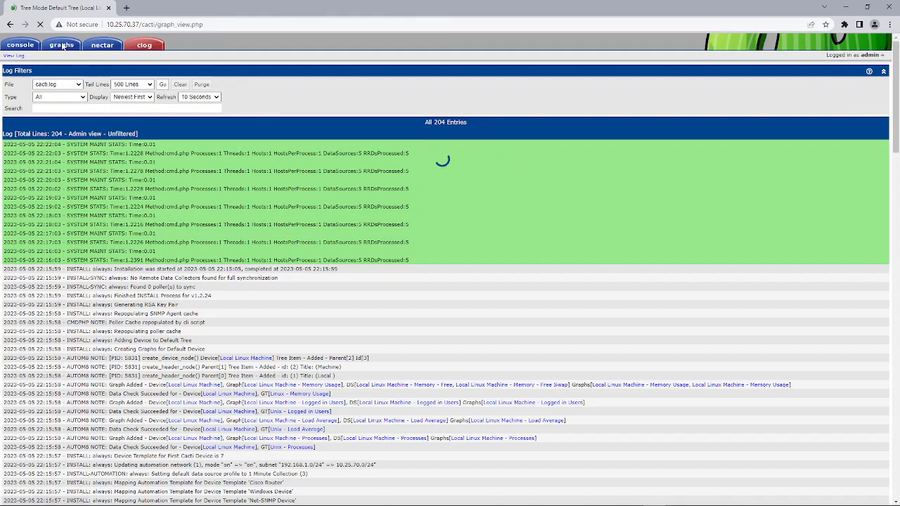
pyautogui.click(62, 43)
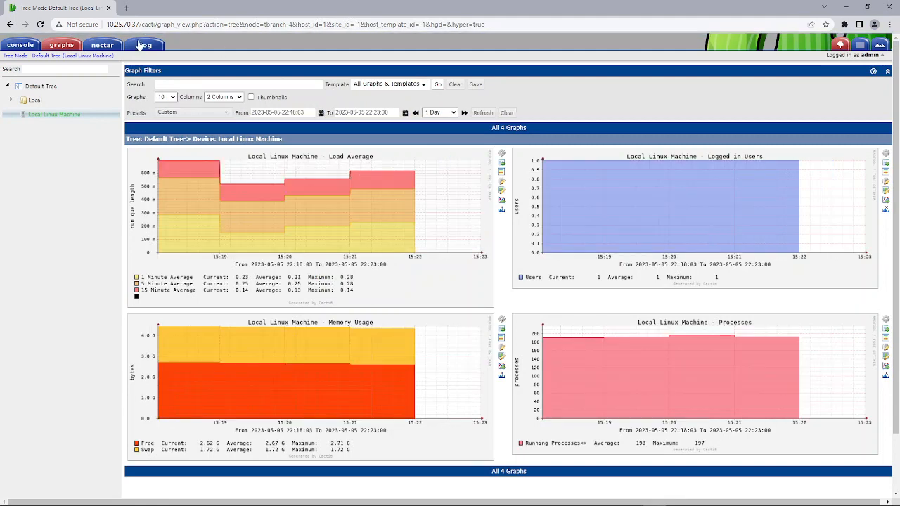
pyautogui.click(146, 44)
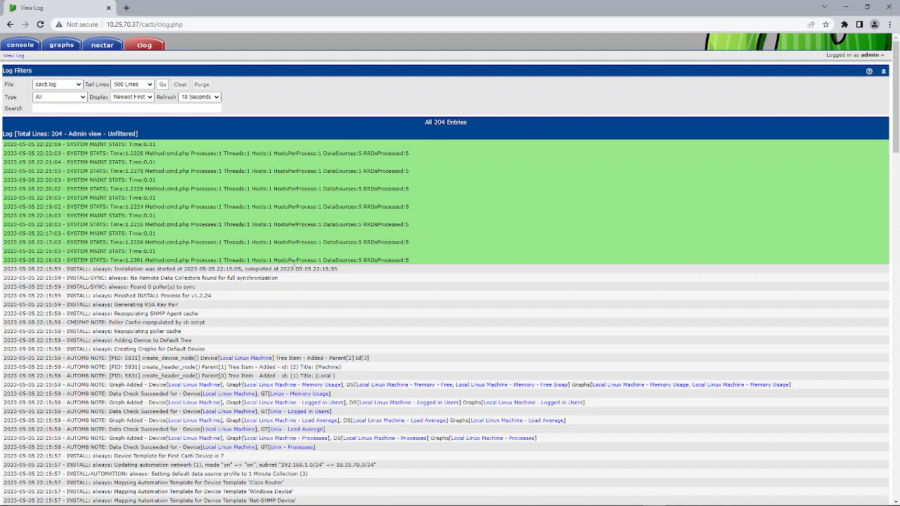
pyautogui.click(21, 45)
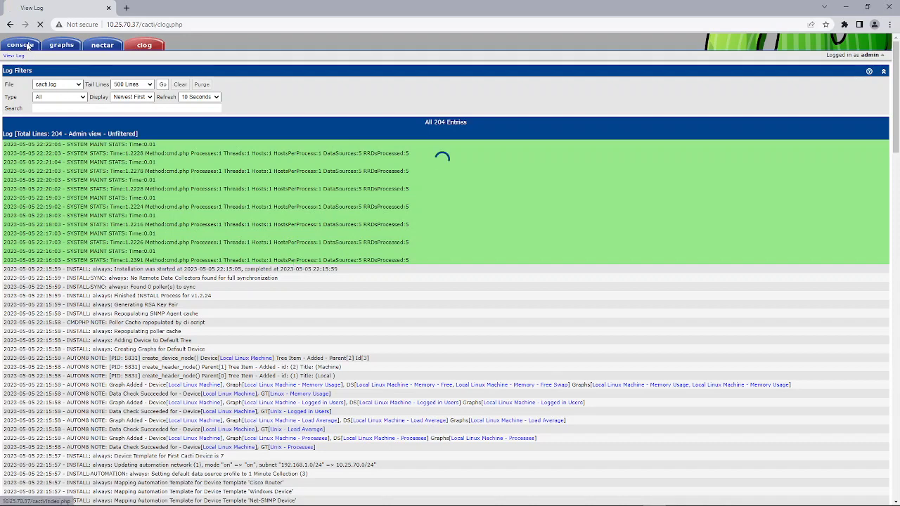
pyautogui.click(25, 44)
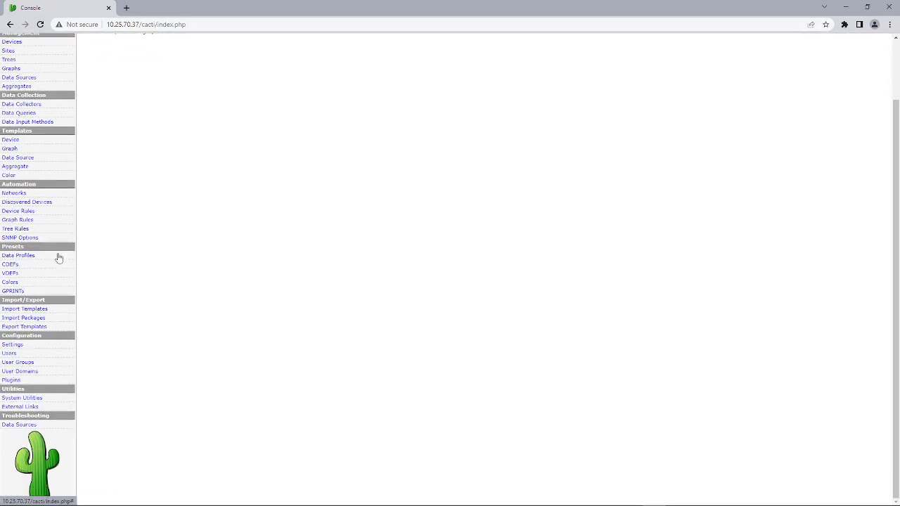
pyautogui.click(11, 344)
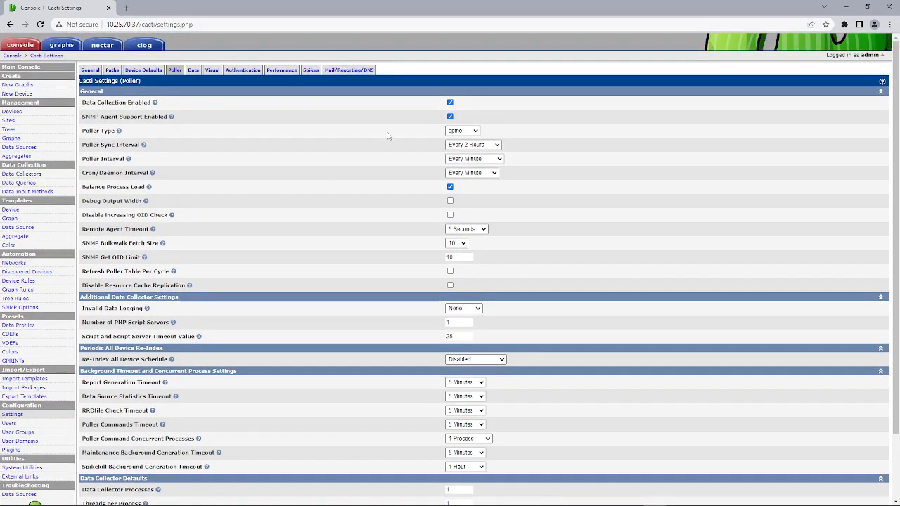
# Step: Review the poller settings and log, then return to Settings > General
pyautogui.scroll(-3)
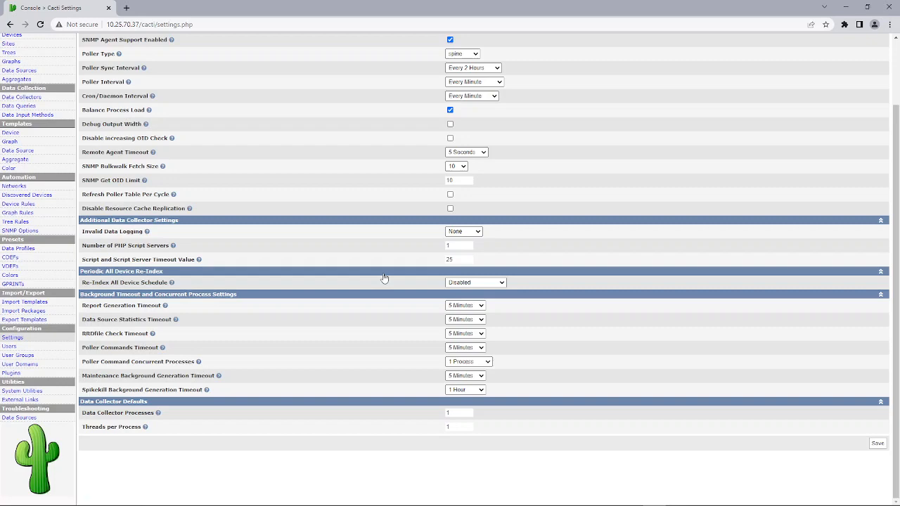
pyautogui.moveTo(364, 413)
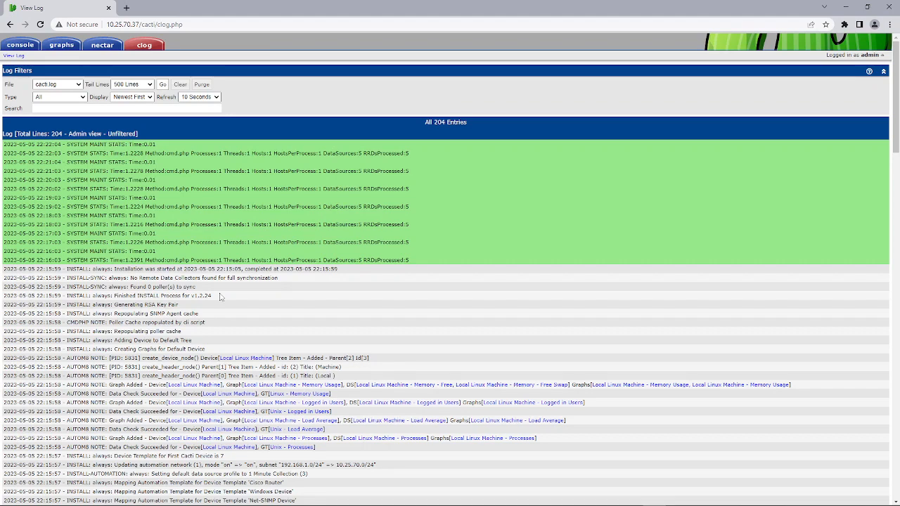
pyautogui.scroll(-3)
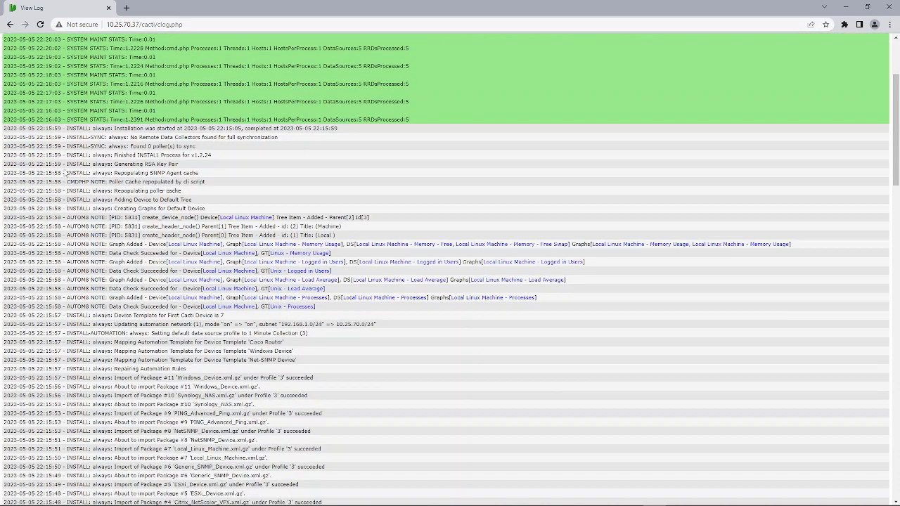
pyautogui.moveTo(218, 159)
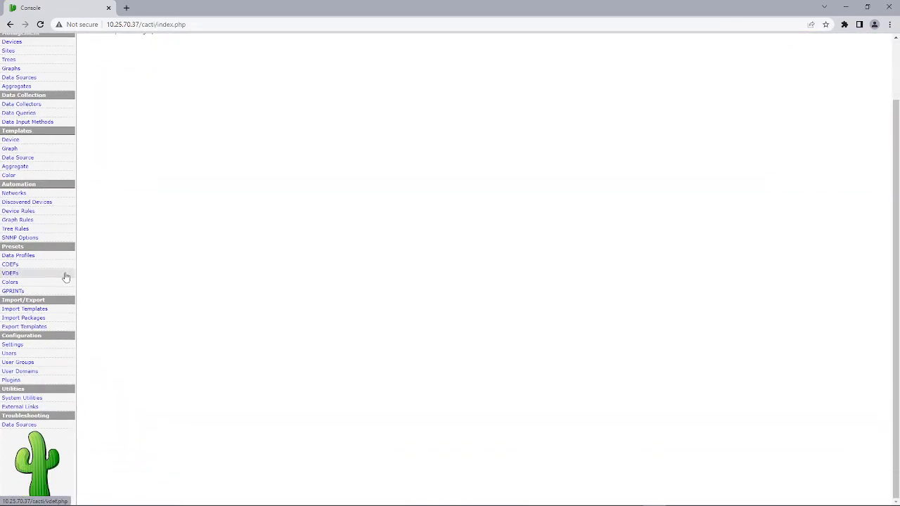
pyautogui.click(13, 343)
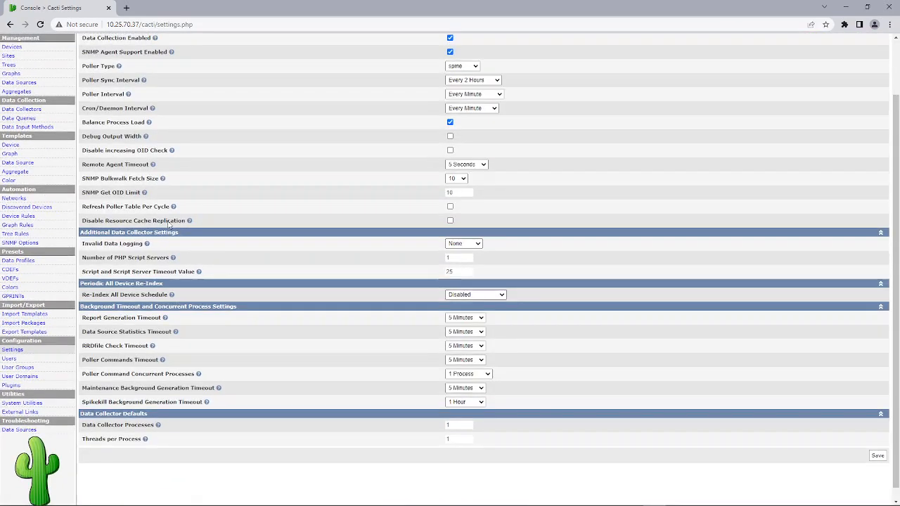
pyautogui.click(90, 70)
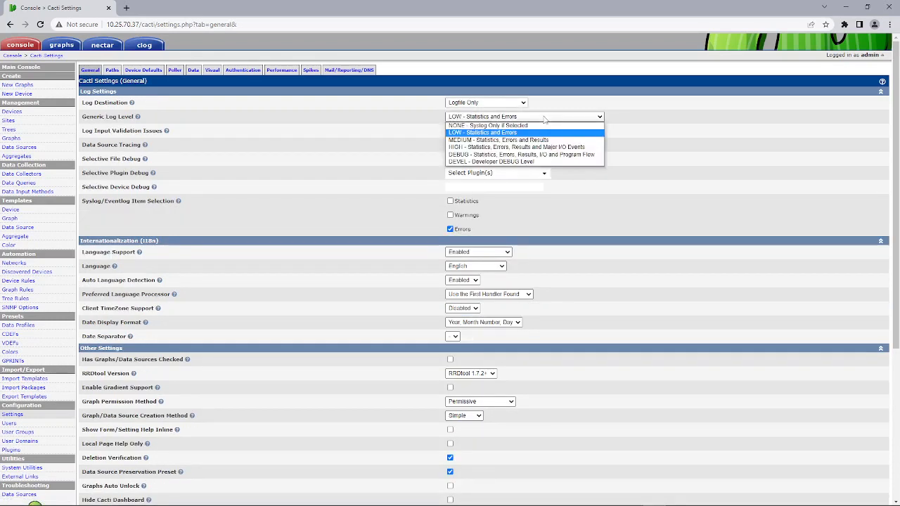
# Step: Save the Generic Log Level as HIGH and dismiss the confirmation
pyautogui.scroll(-3)
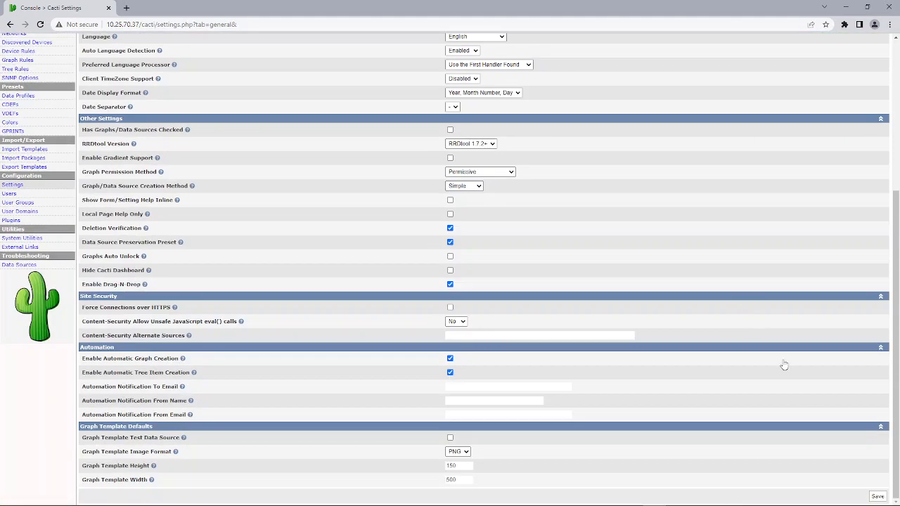
pyautogui.click(877, 496)
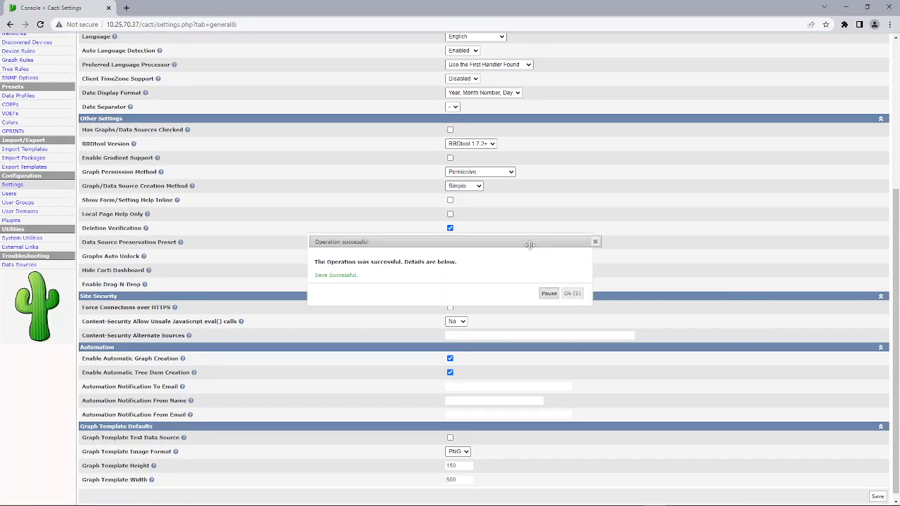
pyautogui.click(570, 294)
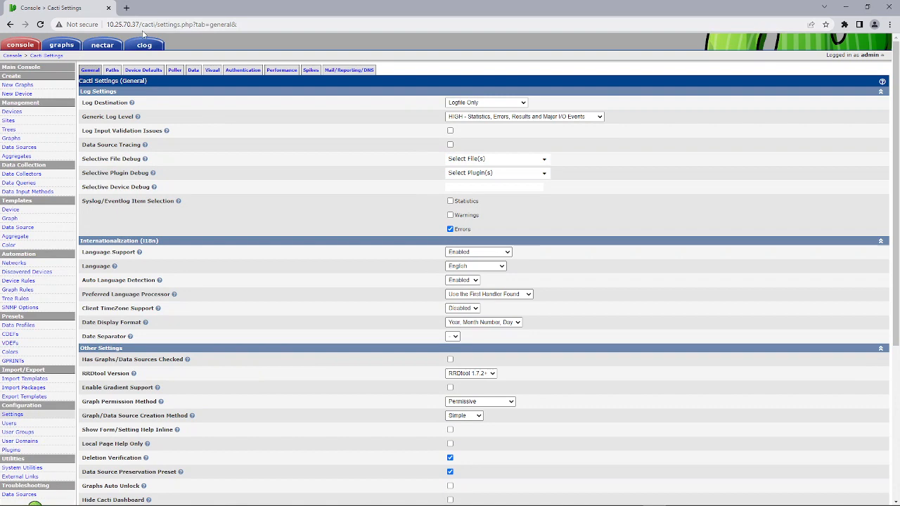
pyautogui.click(145, 43)
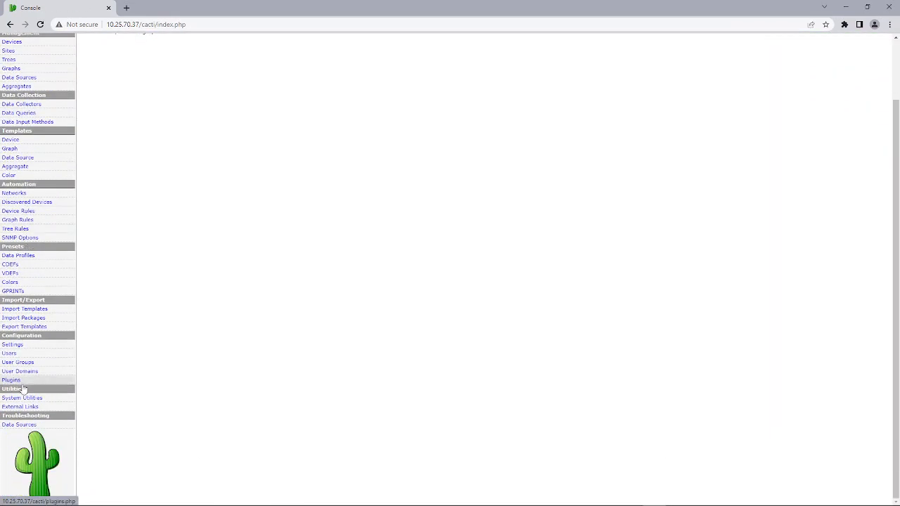
# Step: Rebuild the poller cache from Utilities > System Utilities
pyautogui.click(22, 398)
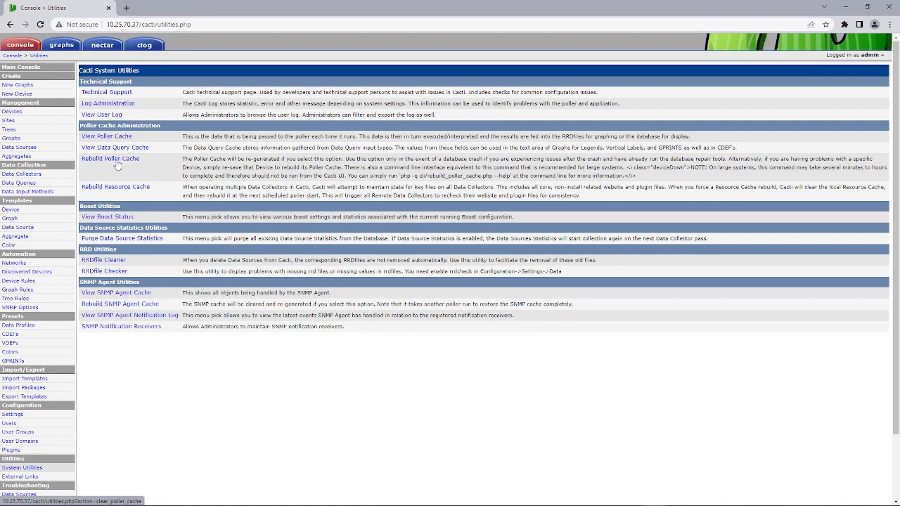
pyautogui.click(107, 137)
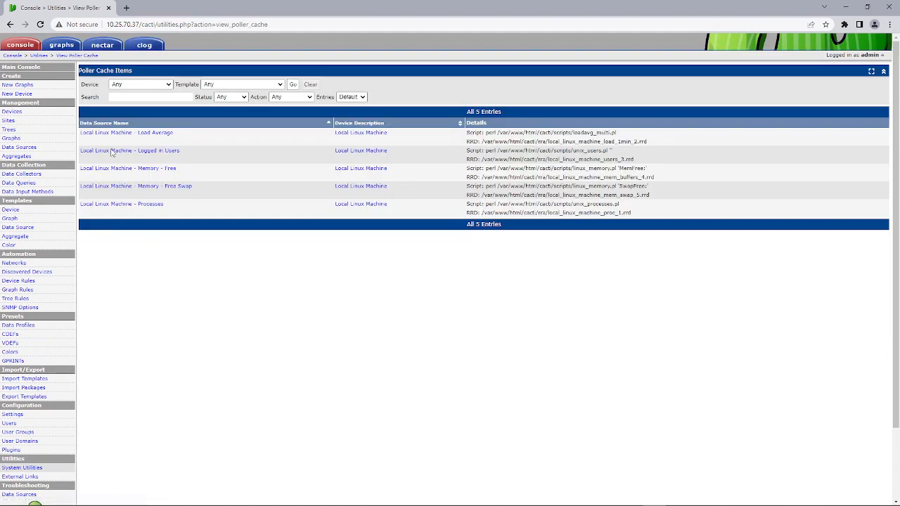
pyautogui.click(146, 44)
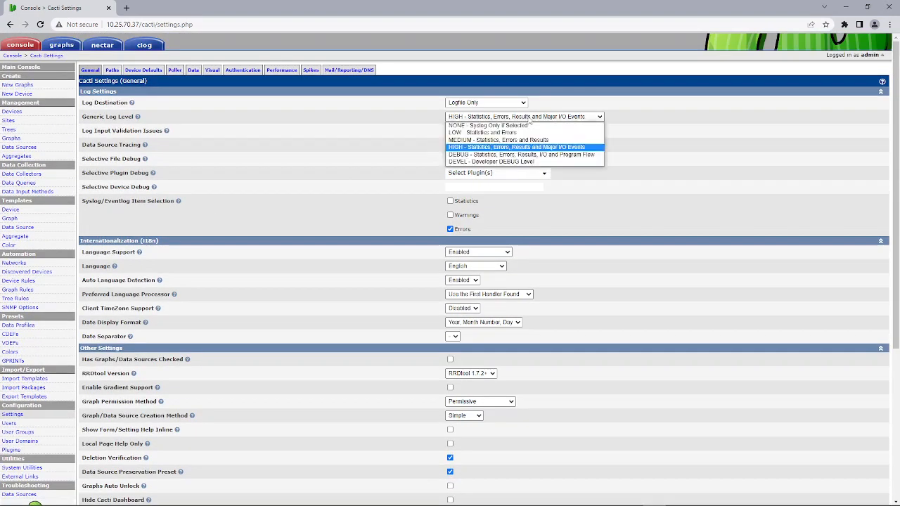
# Step: Scroll through the log's repeated POLLER output-processing entries
pyautogui.scroll(-3)
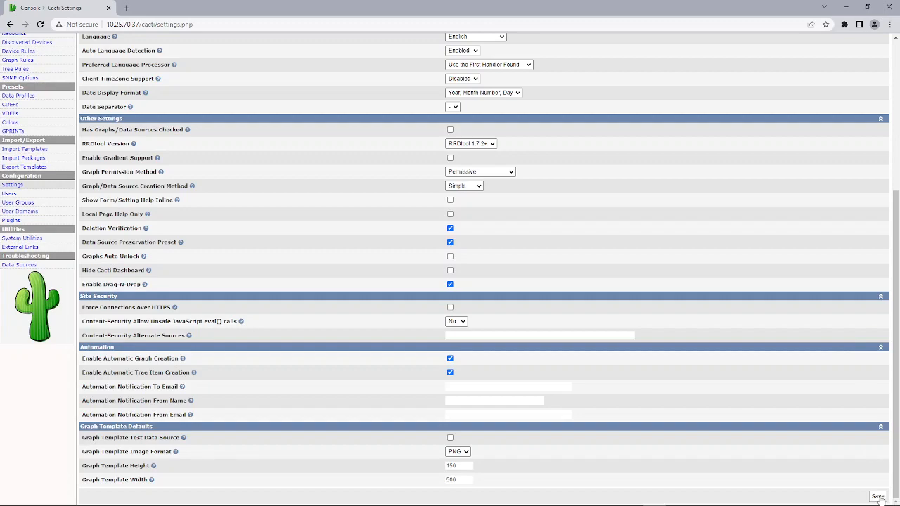
pyautogui.scroll(3)
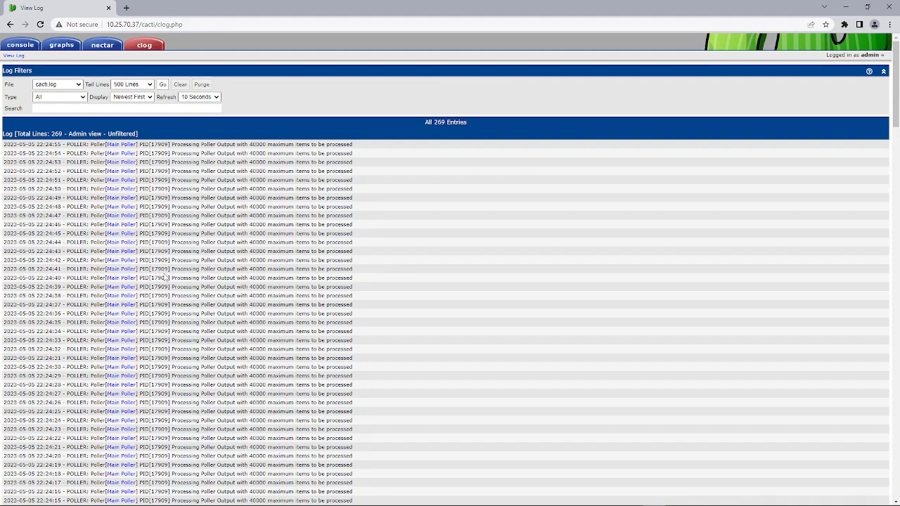
# Step: Purge the Cacti log, confirm, and return to Configuration > Settings
pyautogui.click(204, 85)
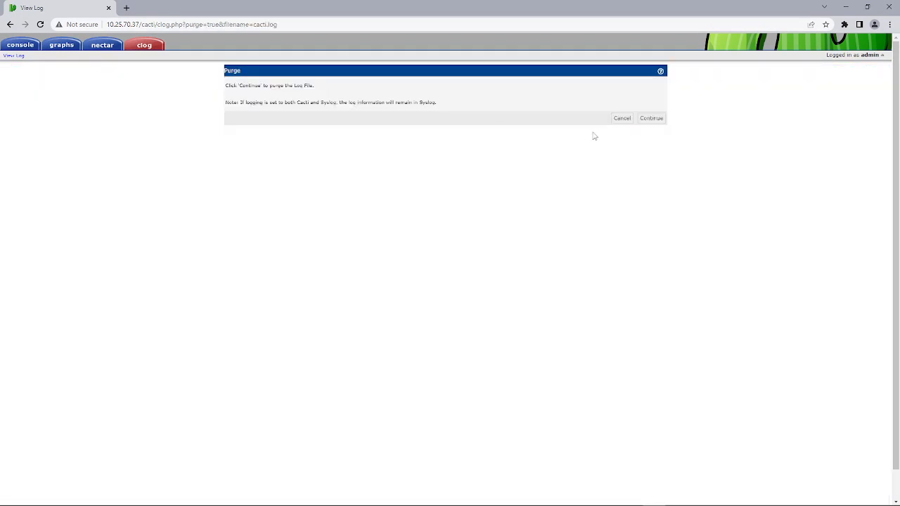
pyautogui.click(650, 118)
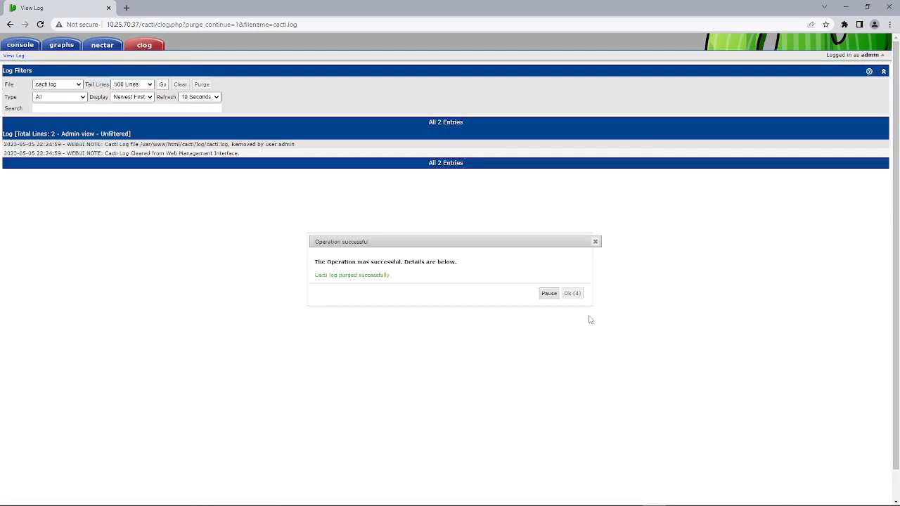
pyautogui.click(572, 293)
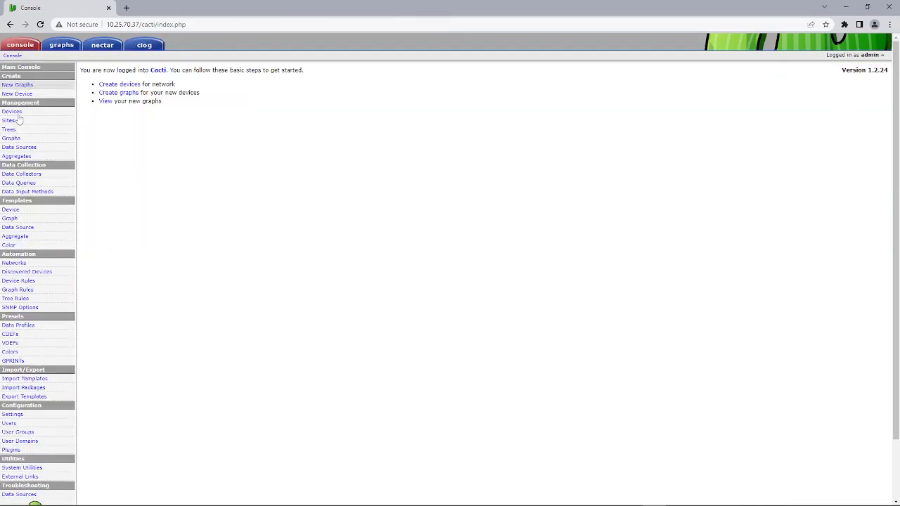
pyautogui.click(8, 413)
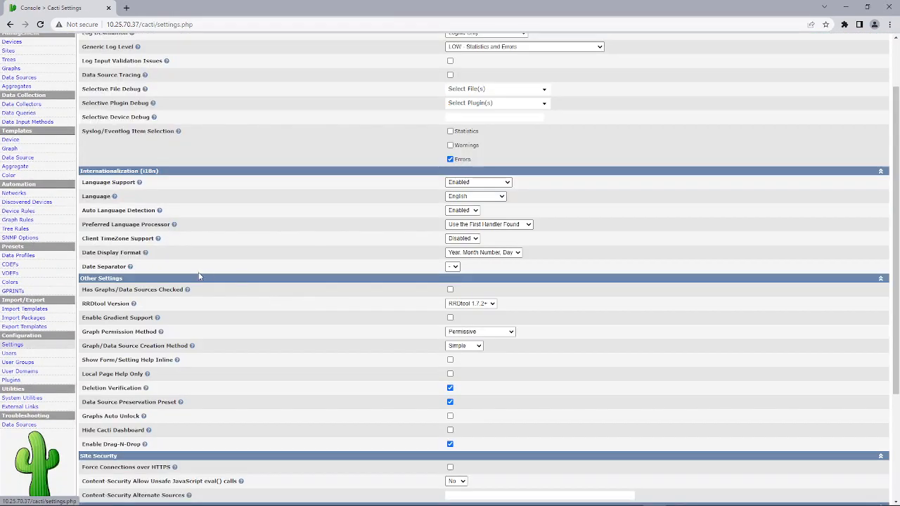